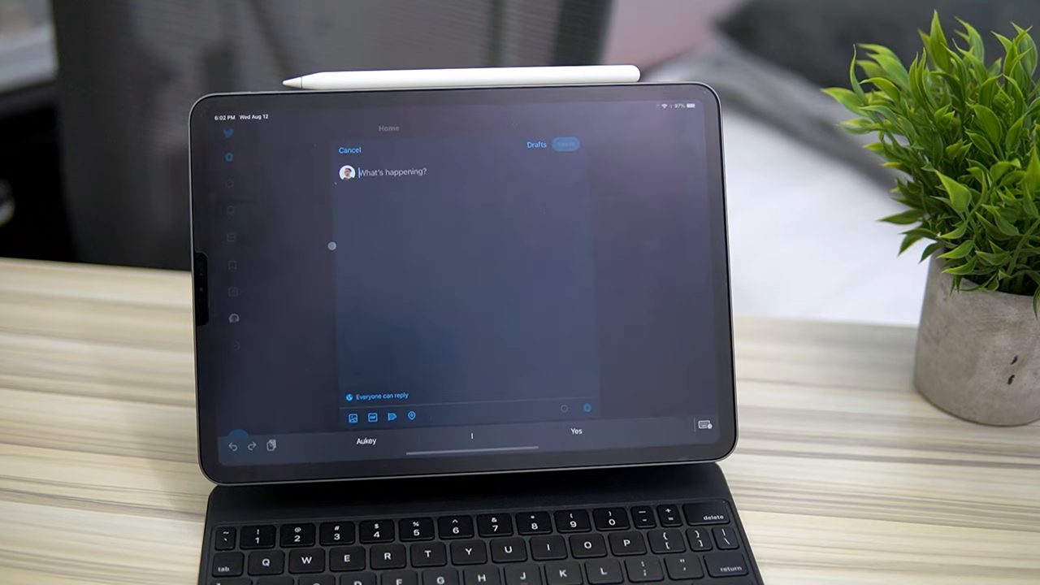
Compose and publish a tweet reading "Just a test"
{"action": "type", "text": "Just"}
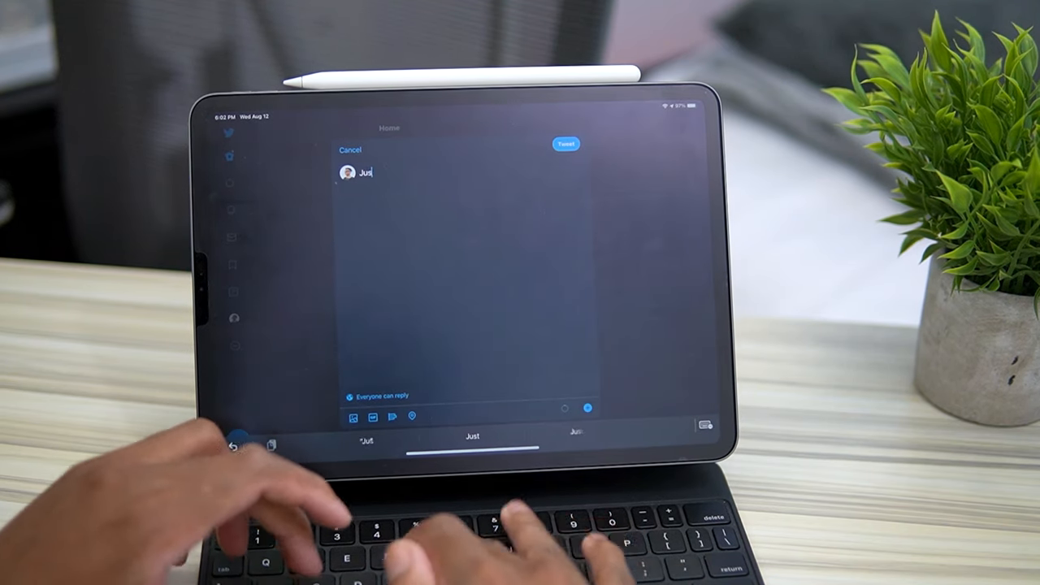
{"action": "type", "text": "t a test"}
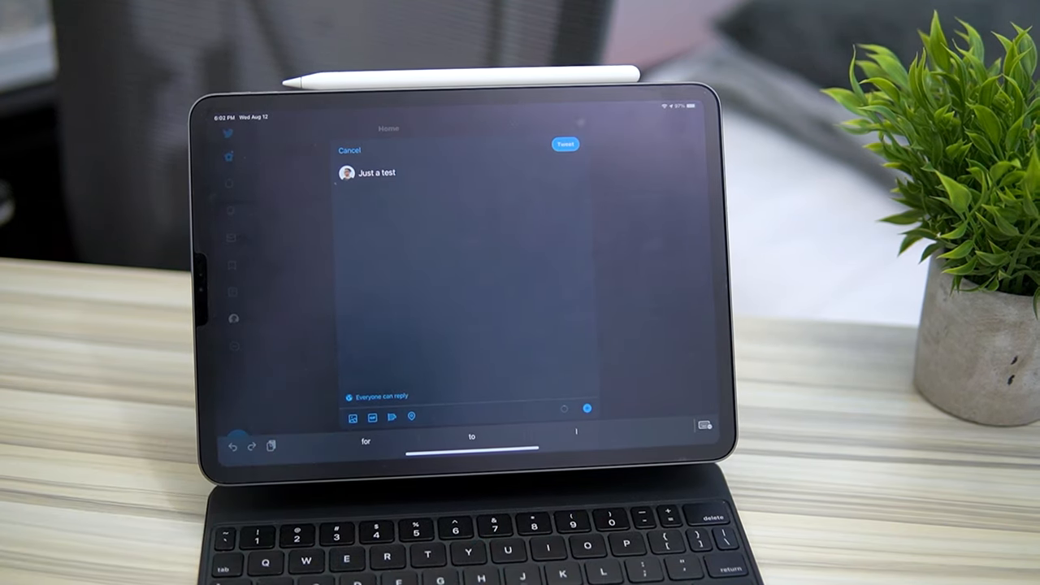
{"action": "left_click", "coordinate": [564, 143]}
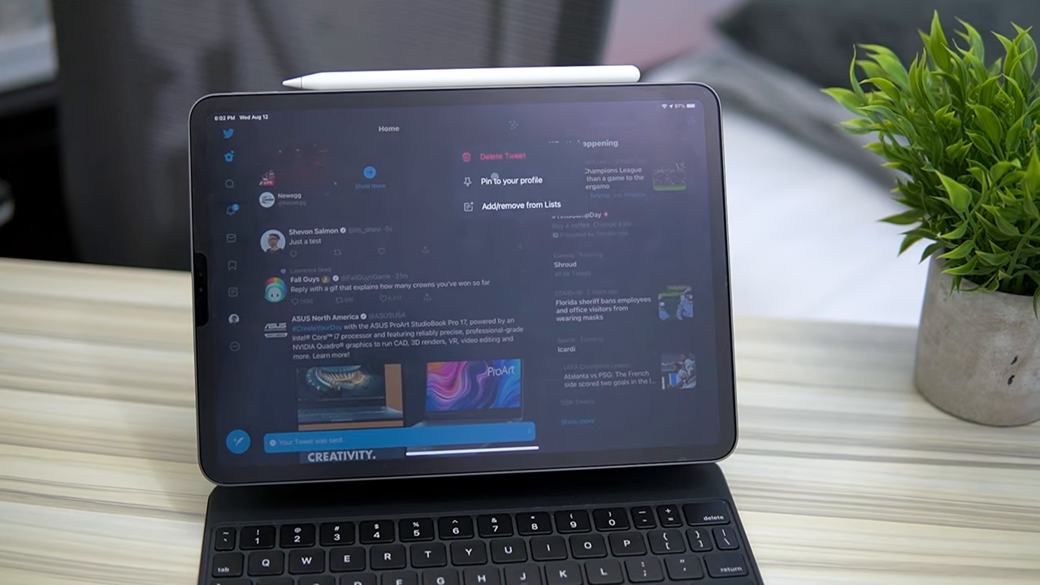
Delete the posted test tweet and confirm the deletion
{"action": "left_click", "coordinate": [502, 156]}
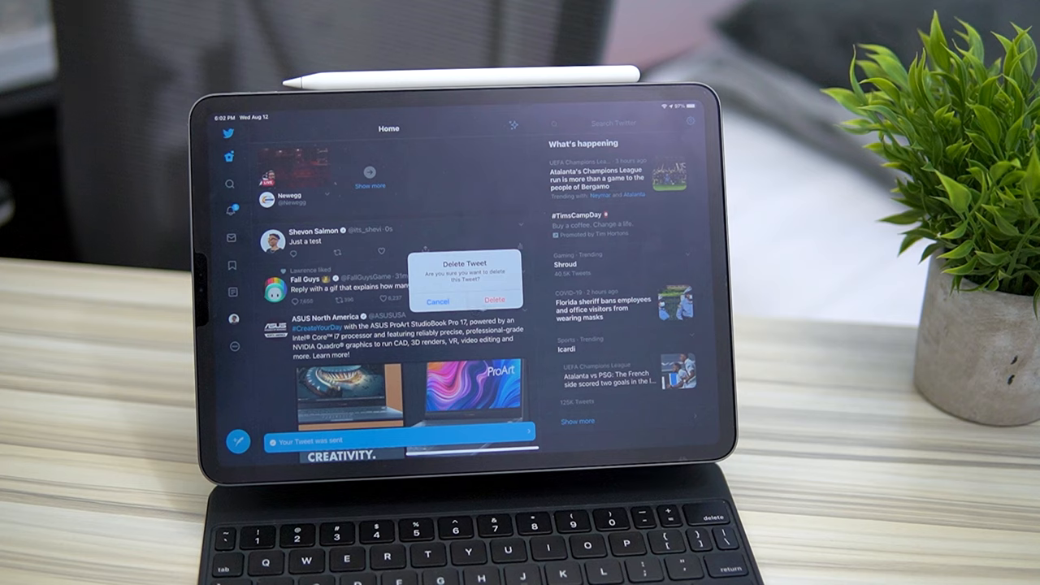
{"action": "left_click", "coordinate": [494, 299]}
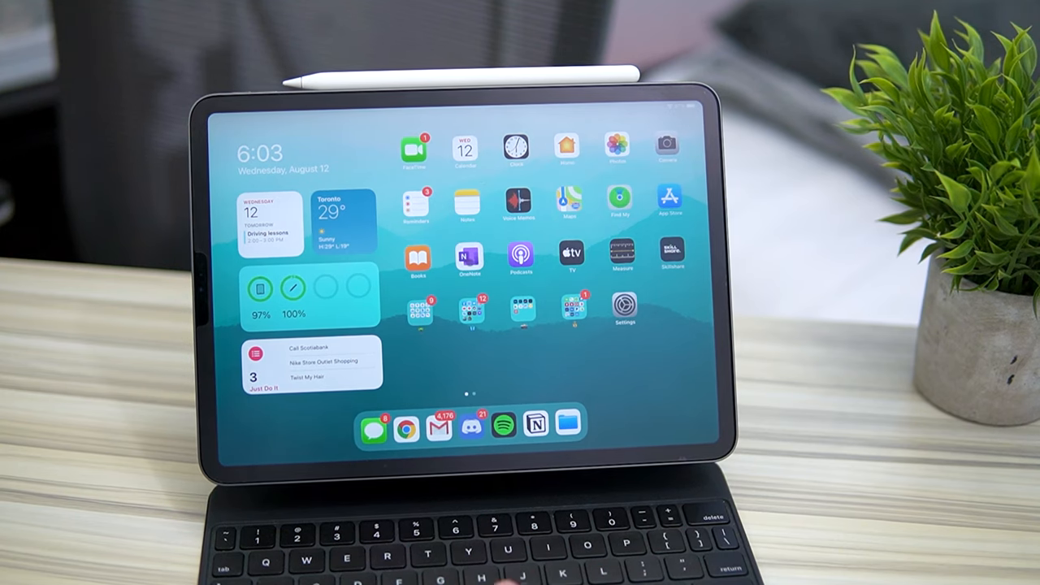
Launch OneNote from the Home Screen to open the notebook
{"action": "left_click", "coordinate": [465, 257]}
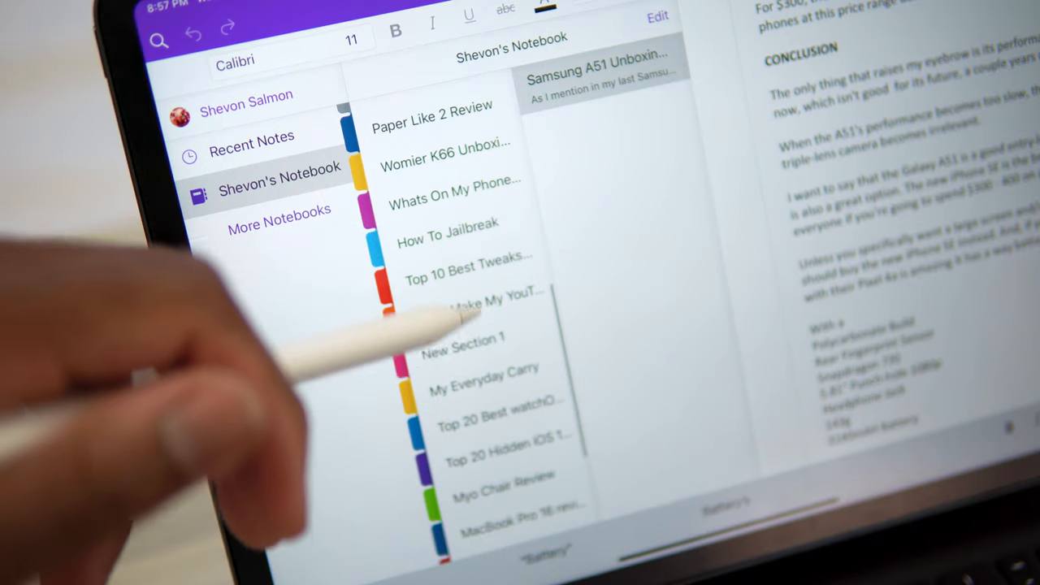
Scroll down the notebook's section list to reveal later review sections
{"action": "scroll", "scroll_direction": "down", "scroll_amount": 3}
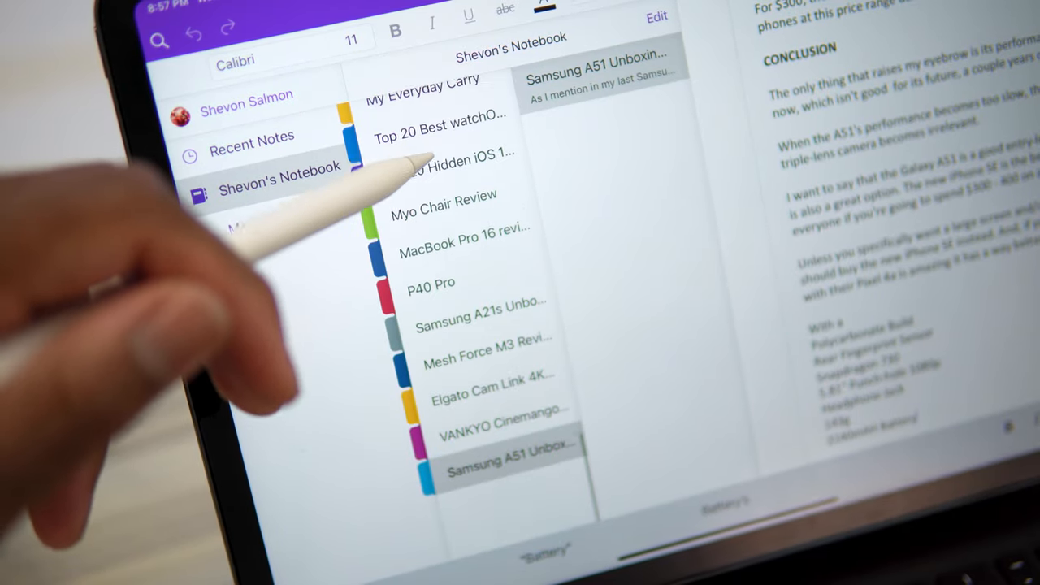
{"action": "scroll", "scroll_direction": "down", "scroll_amount": 3}
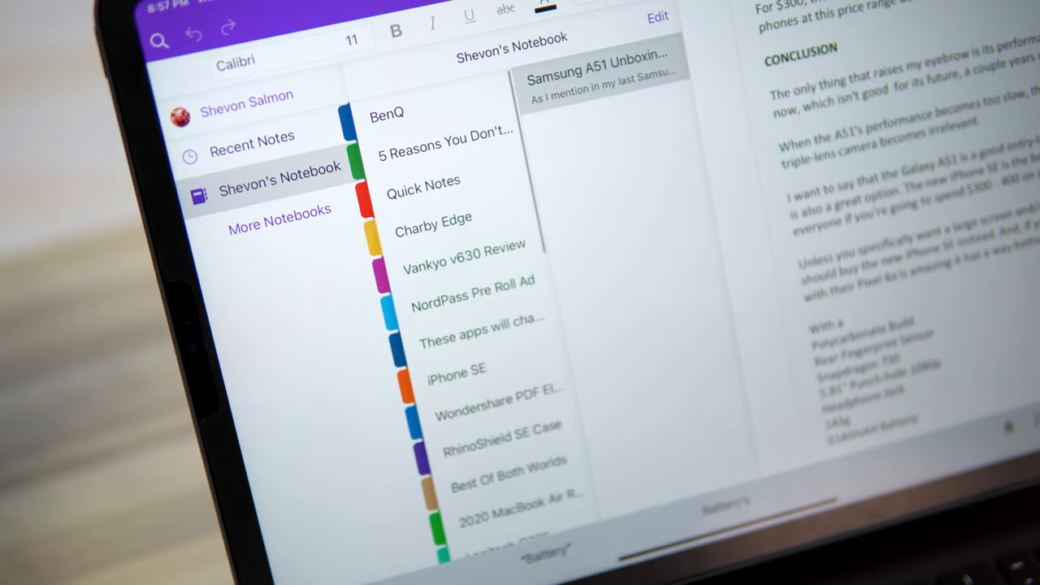